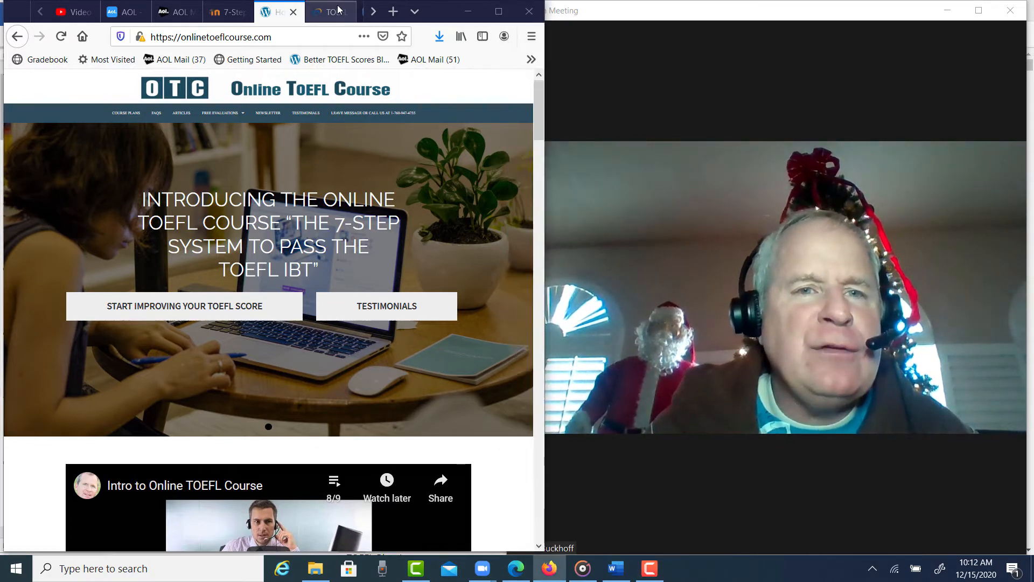
- Bring Groove Music forward so the integrated speaking track loads and starts playing
click(330, 12)
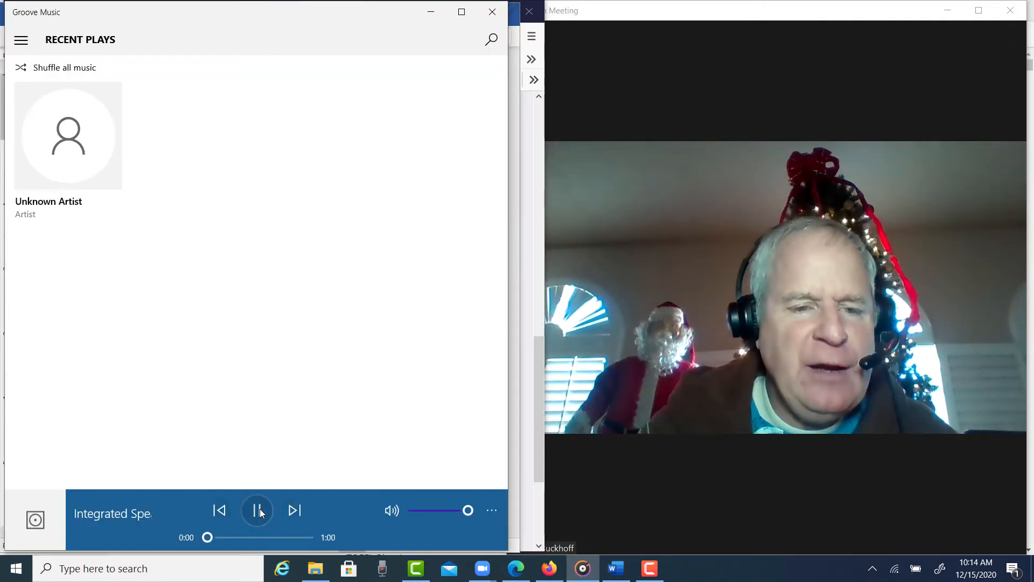
- After a short listen, pause and jump the track back to 0:00 so it plays from the start
click(256, 509)
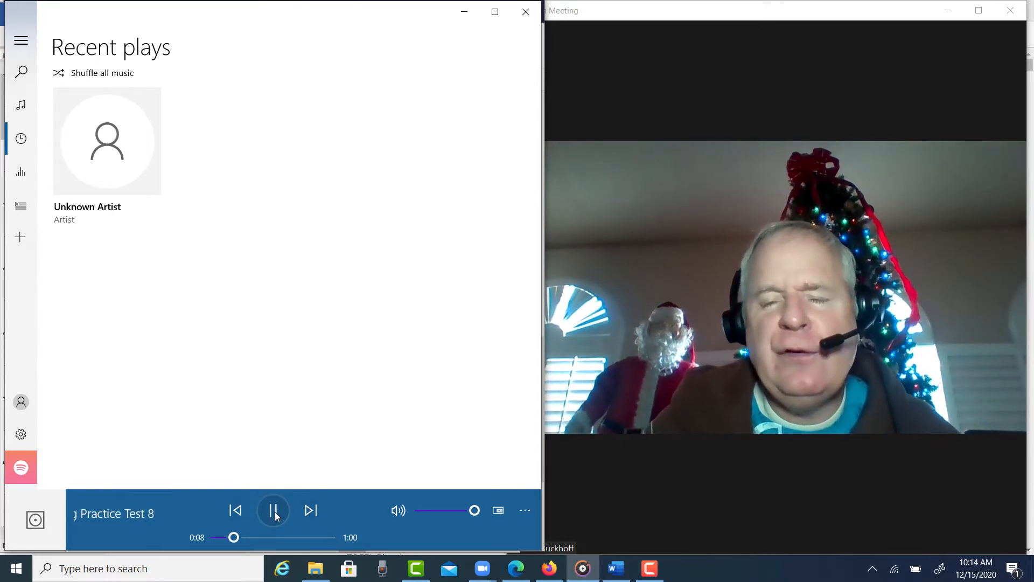
click(273, 509)
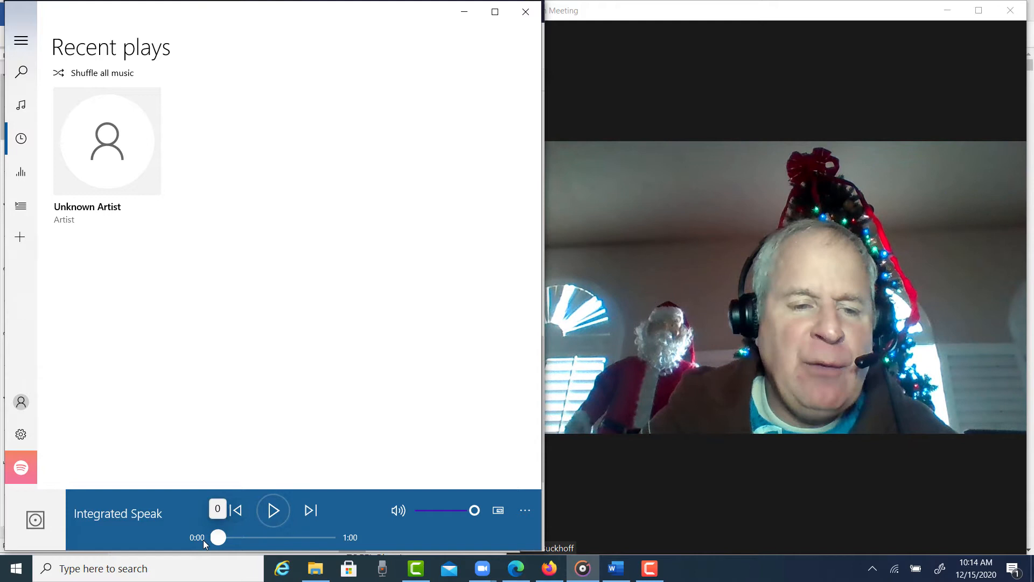
click(272, 509)
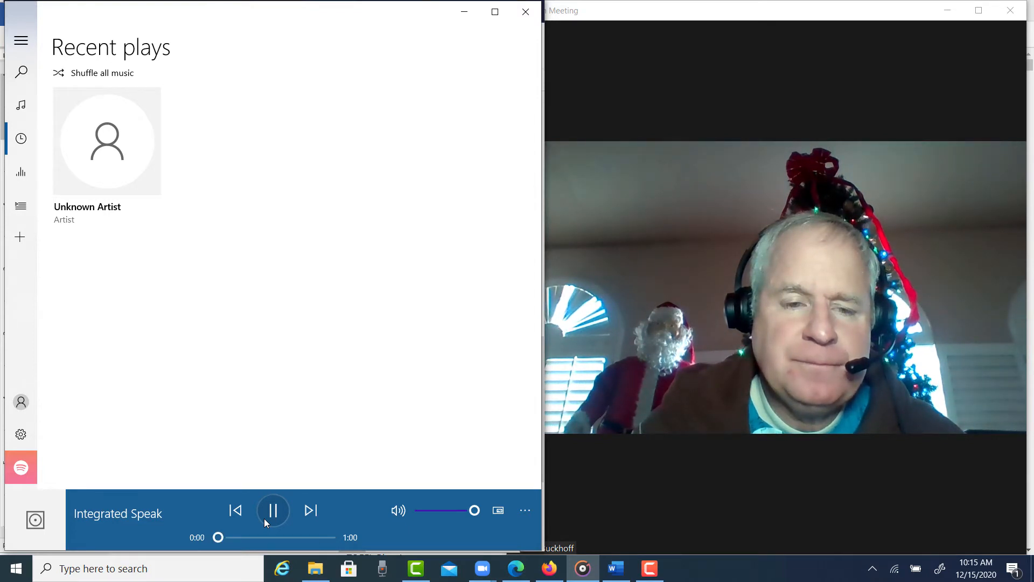
click(272, 510)
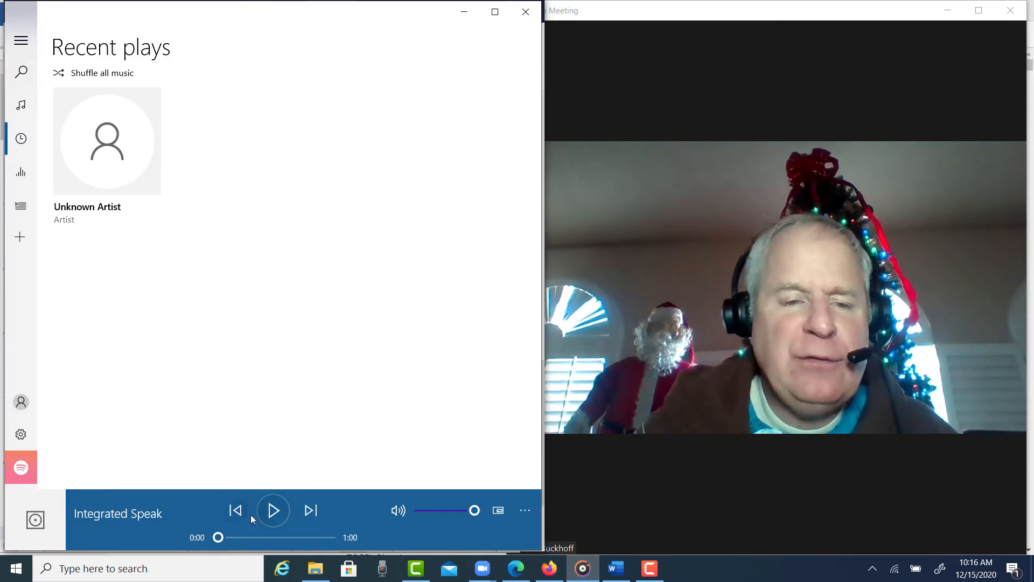
click(273, 509)
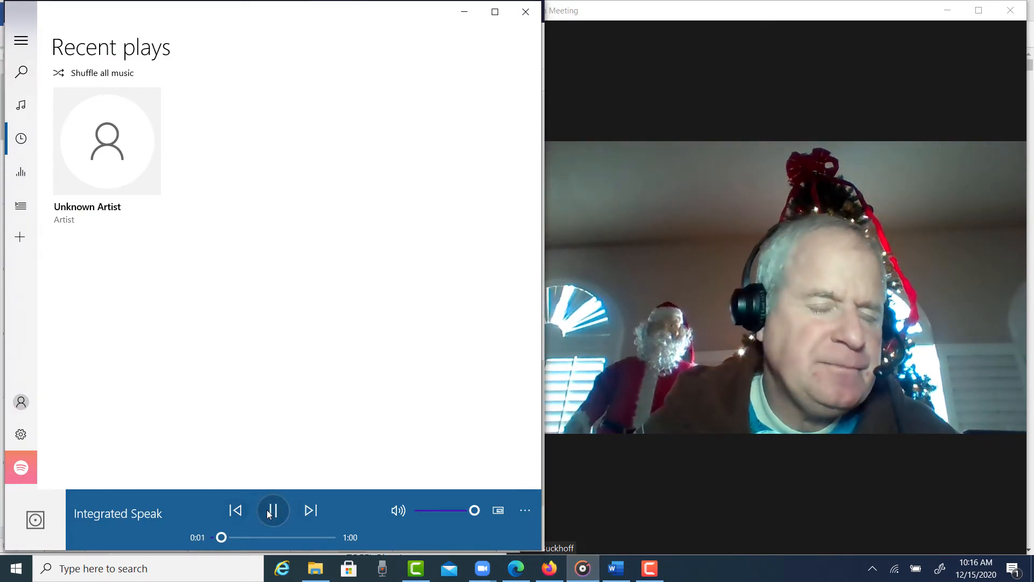
- Play the recording in short bursts with pauses for comments, stopping at about 0:29
click(272, 510)
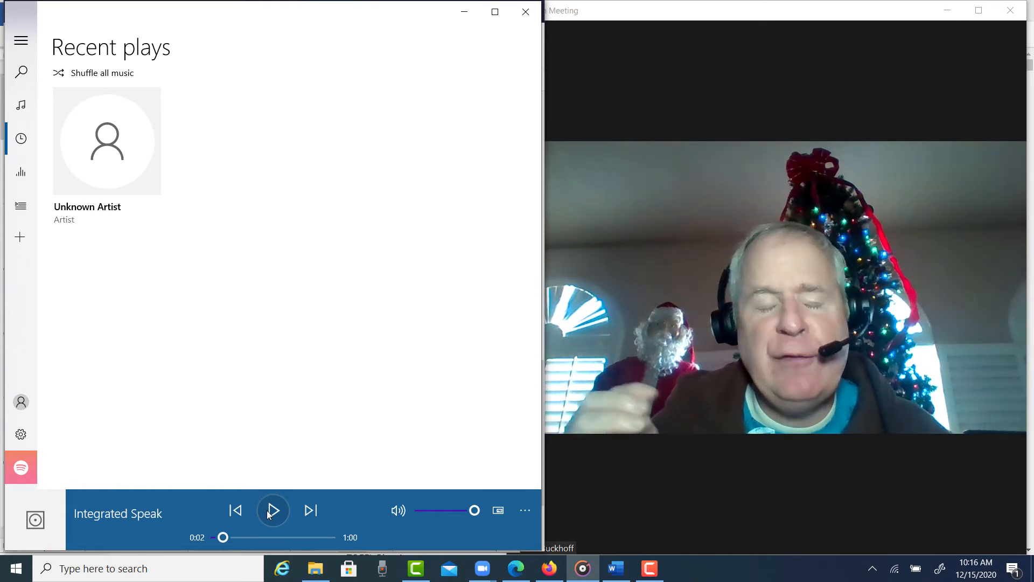
click(272, 509)
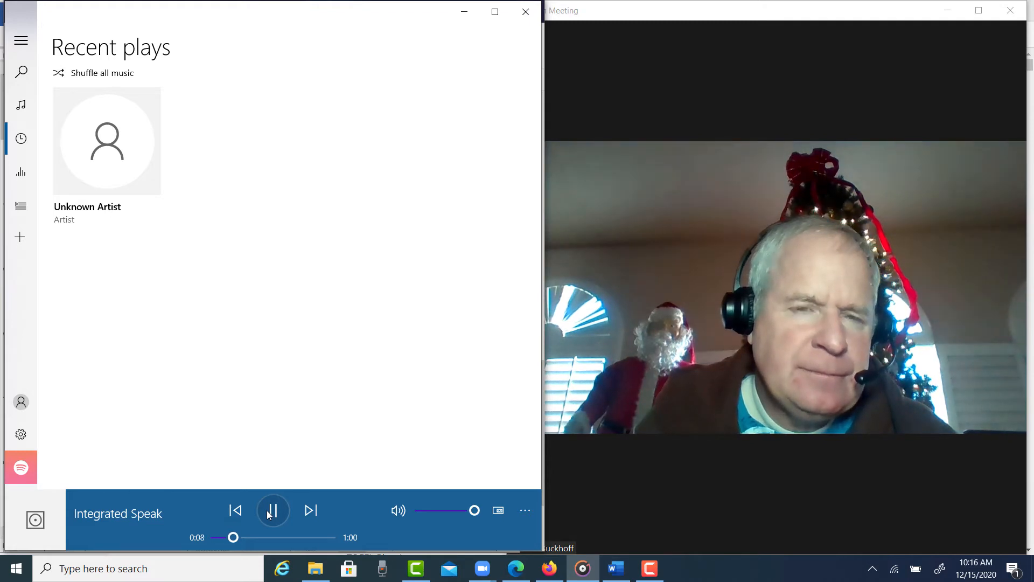
click(273, 509)
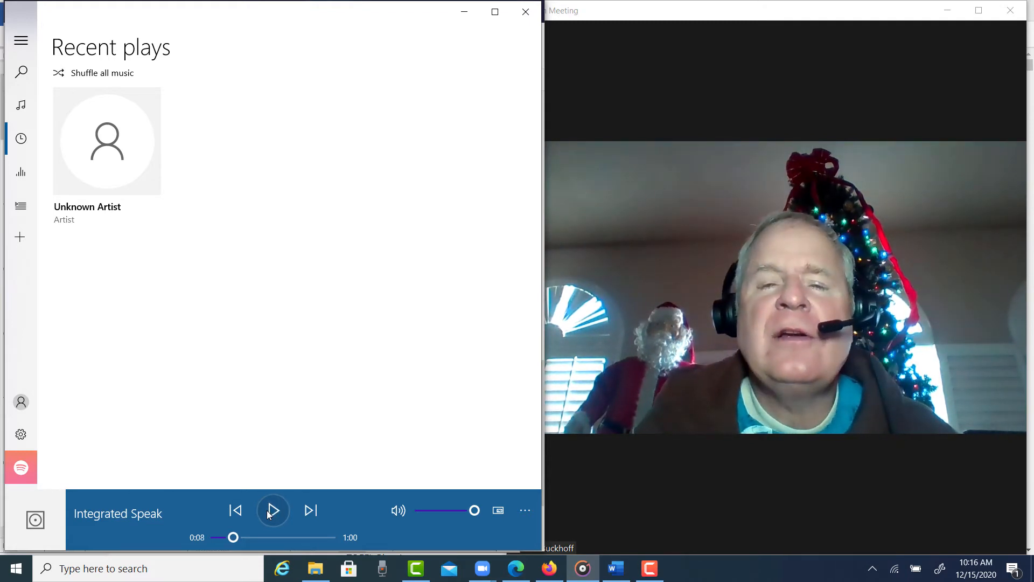
click(273, 510)
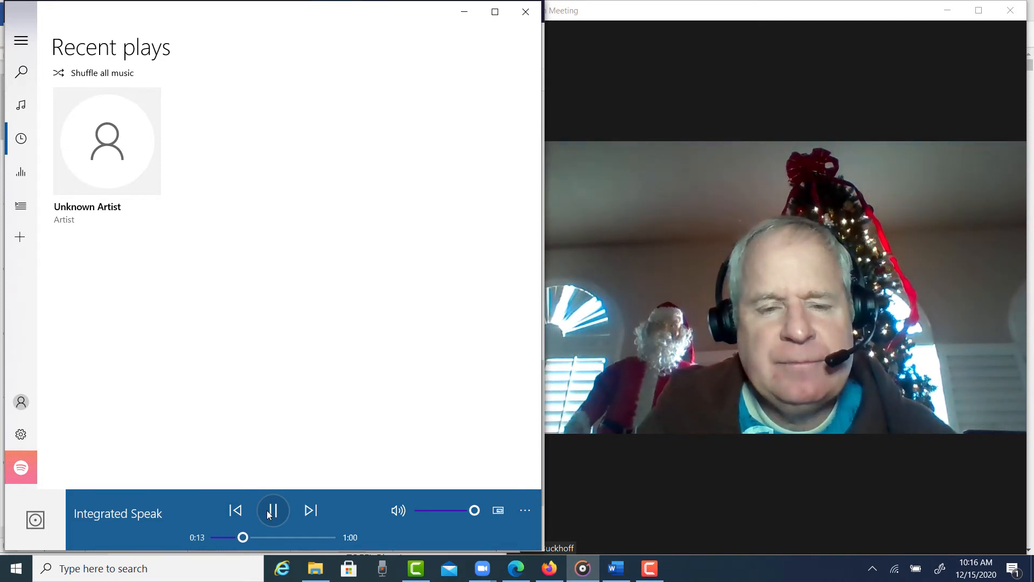
click(272, 509)
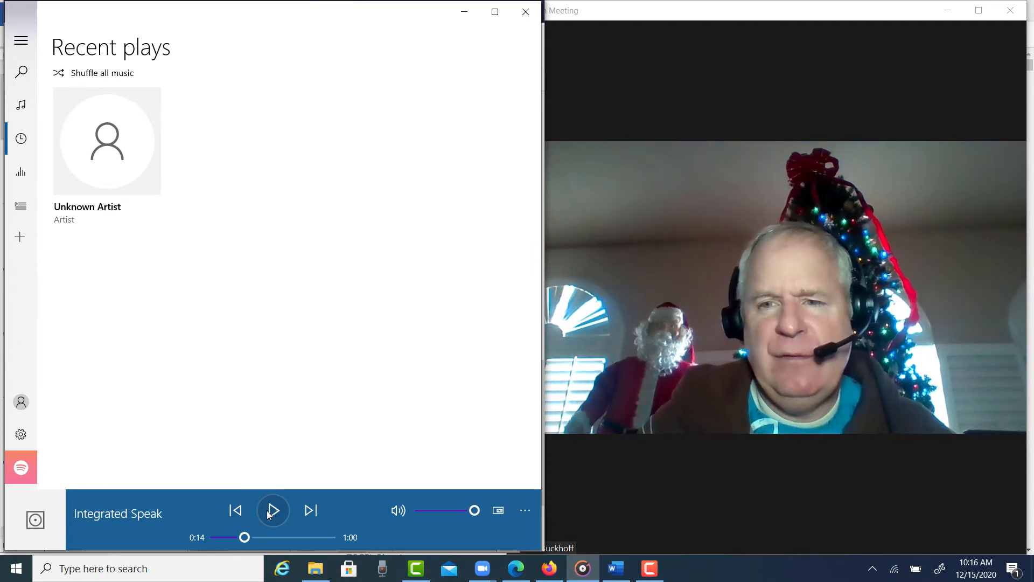
click(272, 509)
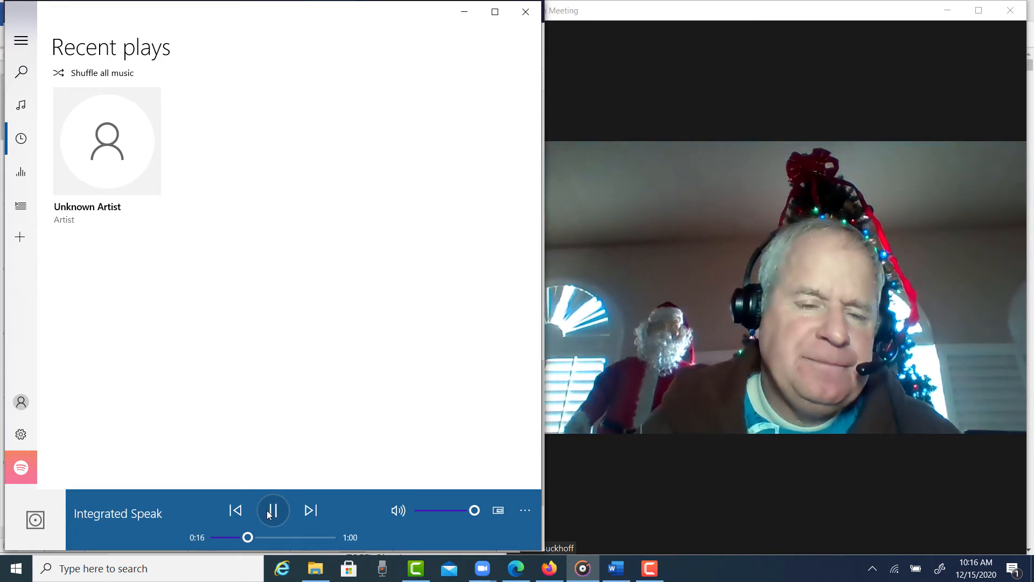
click(271, 510)
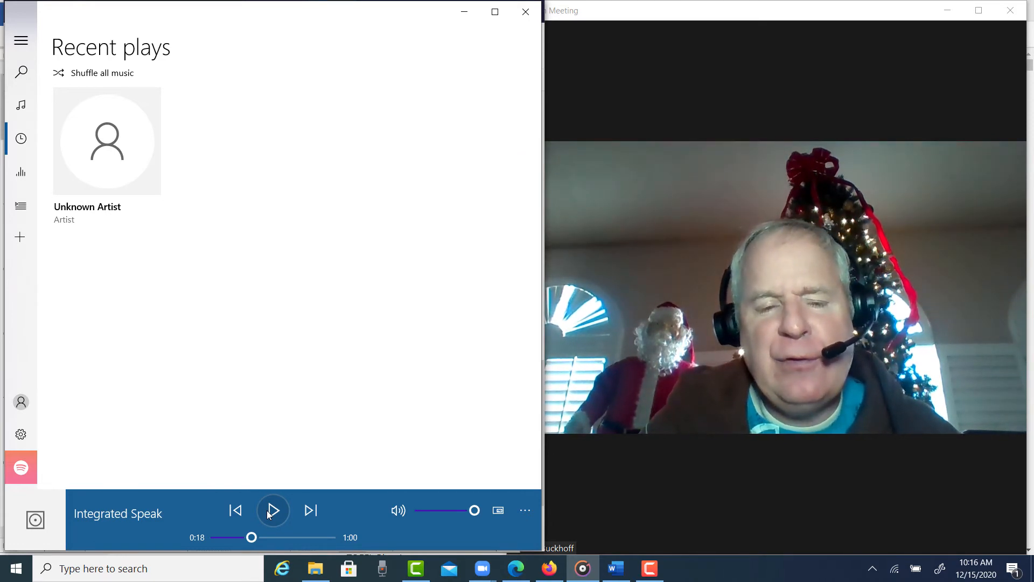
click(273, 509)
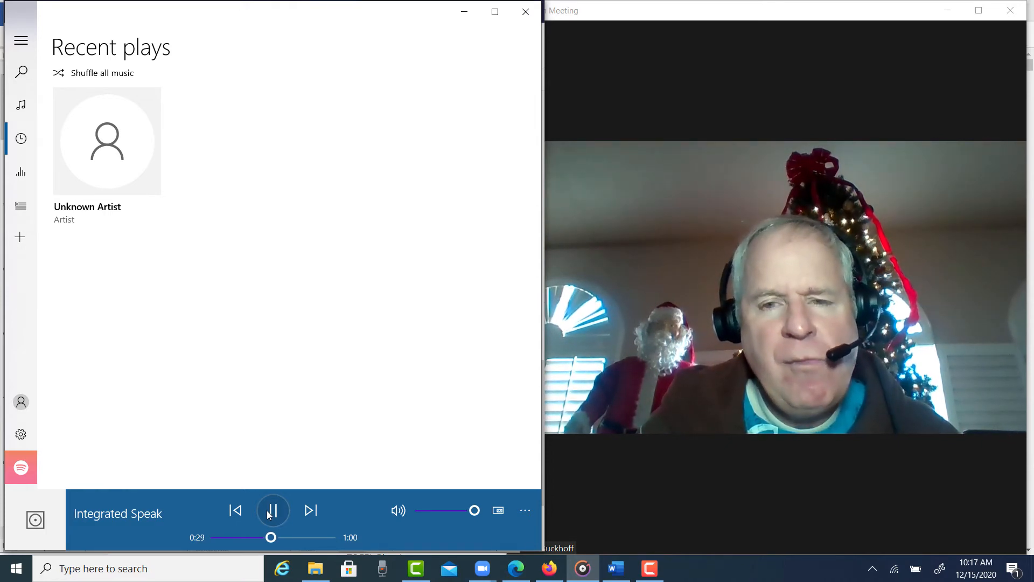
click(273, 509)
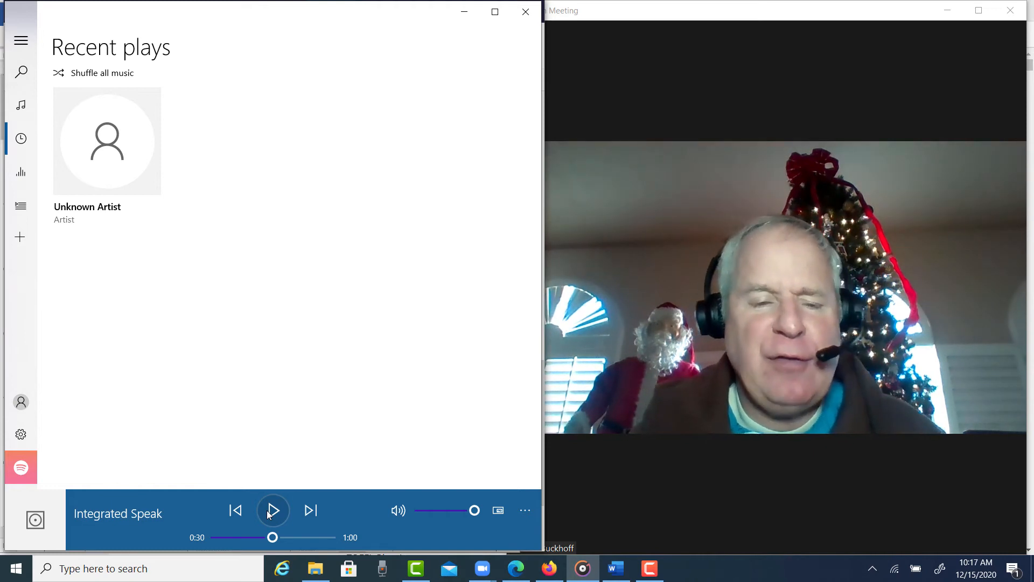
- Play the remainder with comment pauses to the end, then show the ETS speaking rubric in Firefox
click(272, 510)
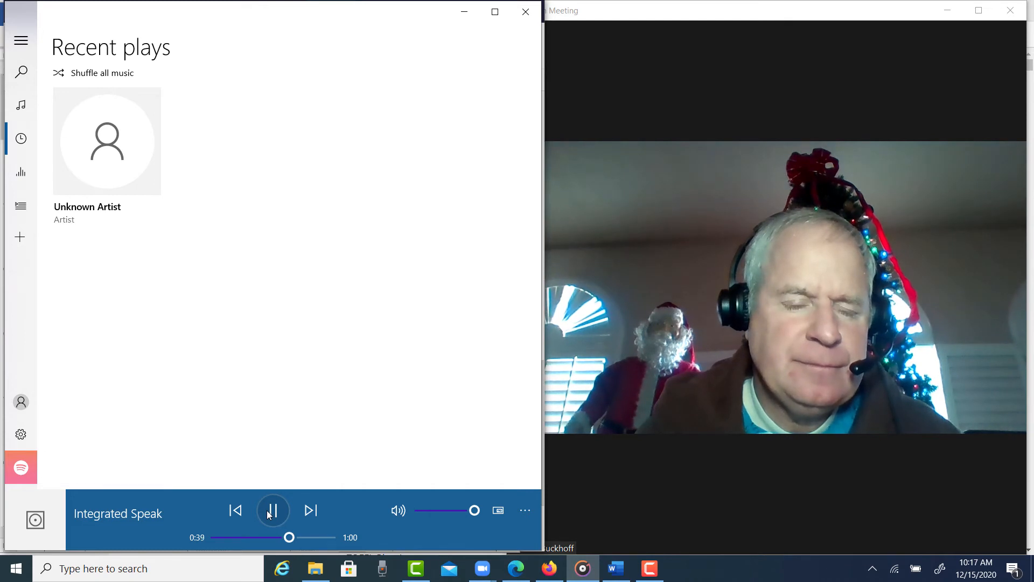
click(272, 509)
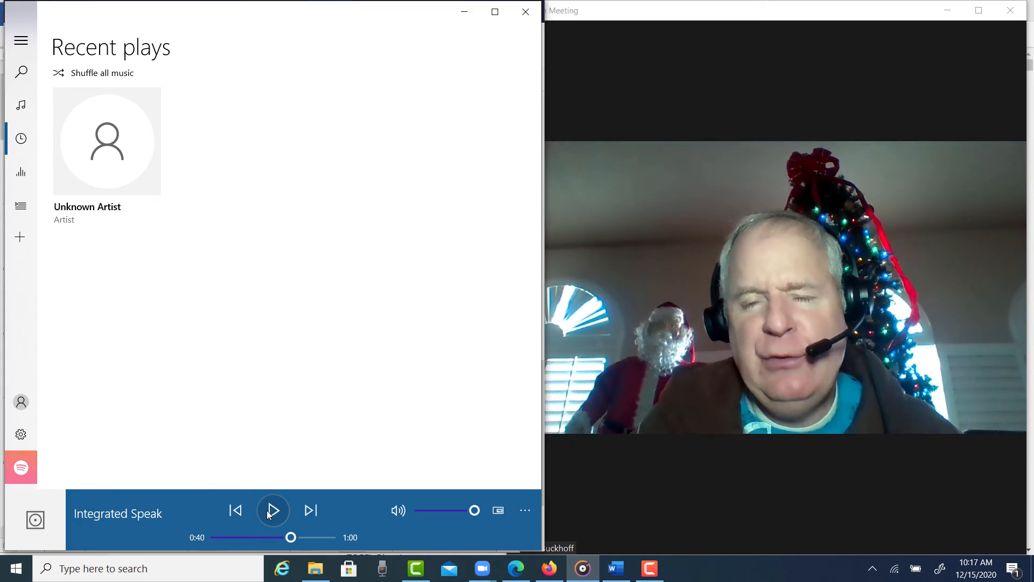
click(272, 509)
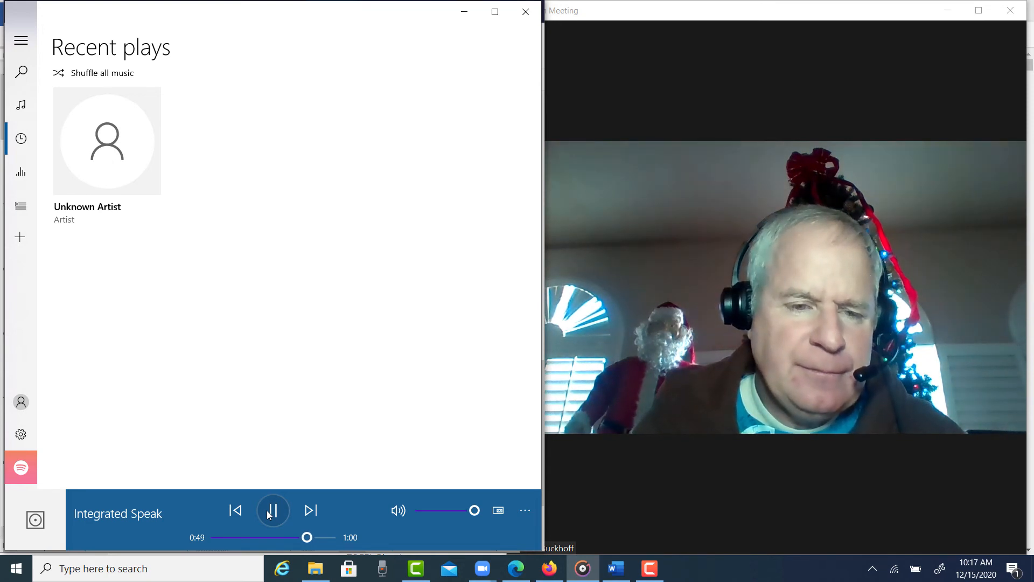
click(273, 509)
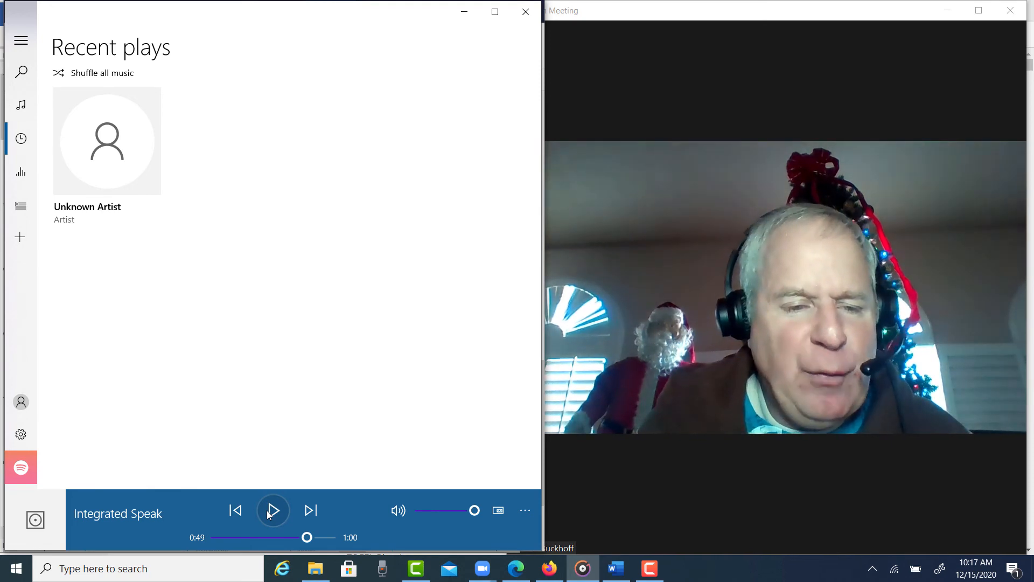
click(272, 509)
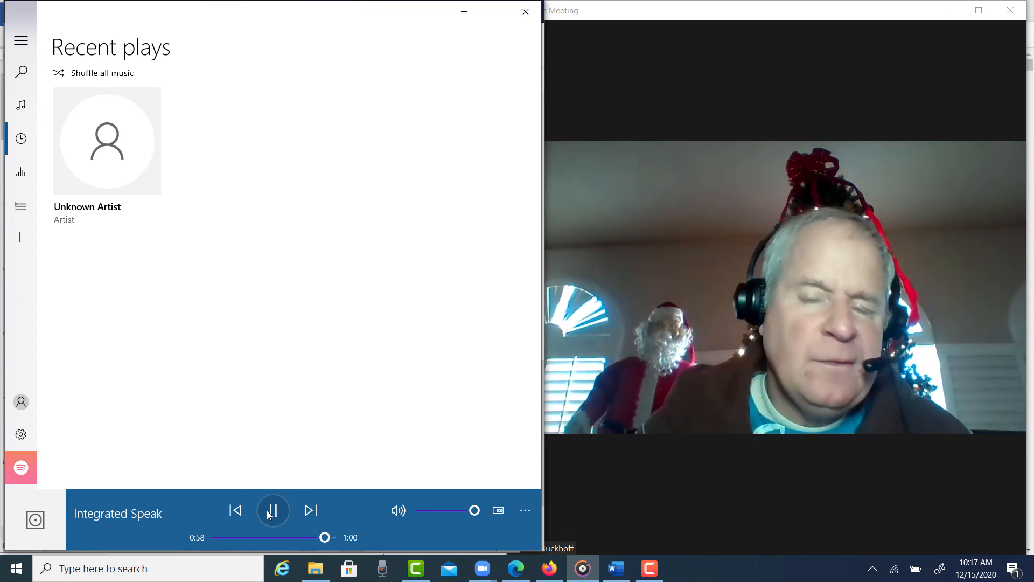
click(273, 509)
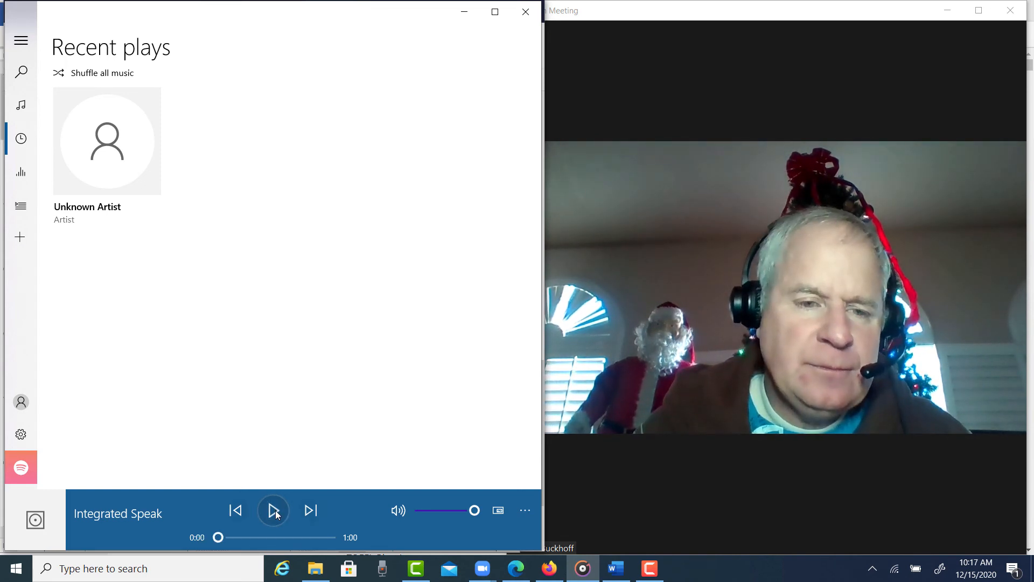
click(548, 568)
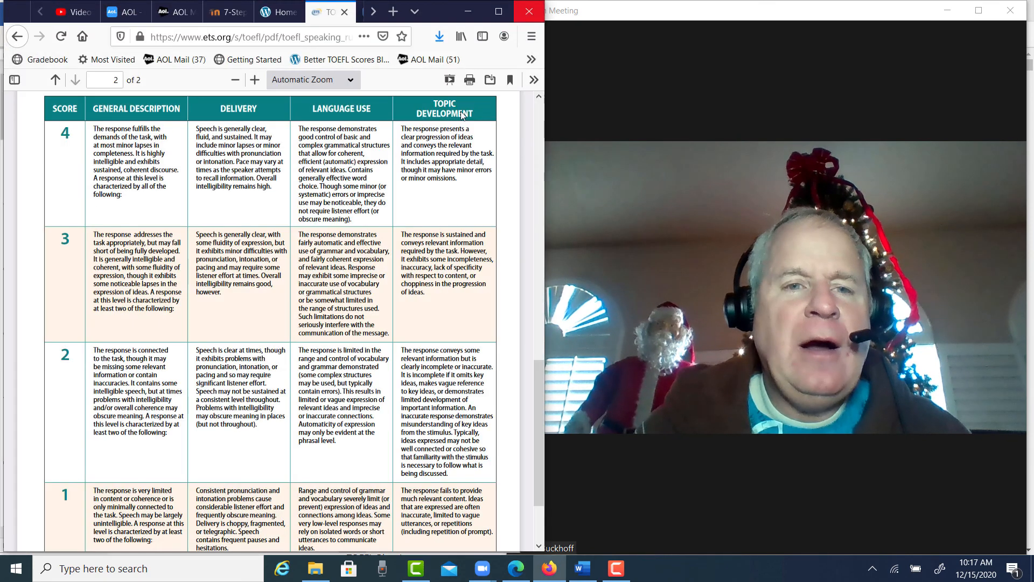